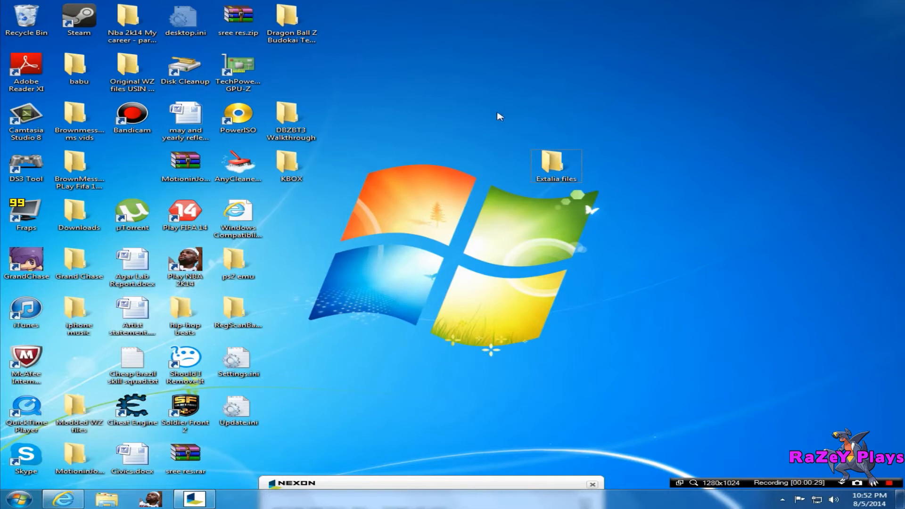
mouse_move(670, 268)
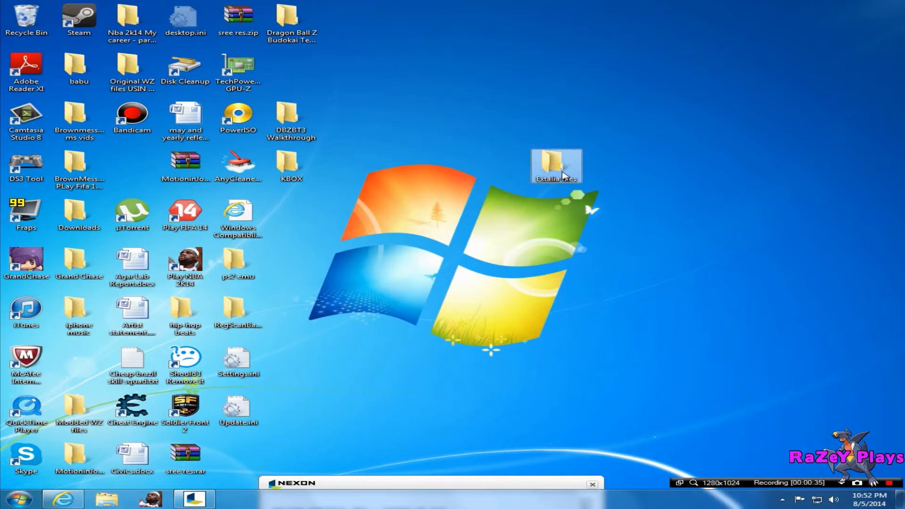
Step: Open the Extalia files folder containing ExtaliaMS.zip, the MSSetupv149 parts and NGM.log
double_click(554, 162)
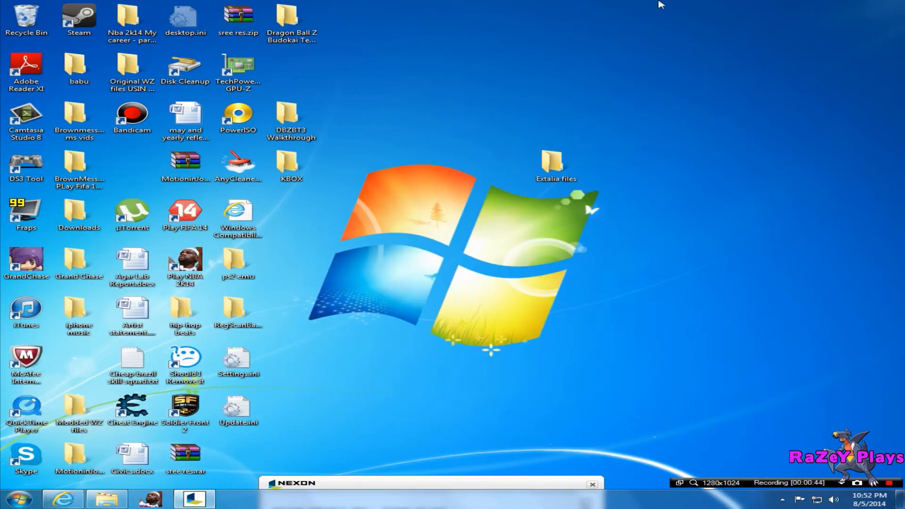
mouse_move(555, 141)
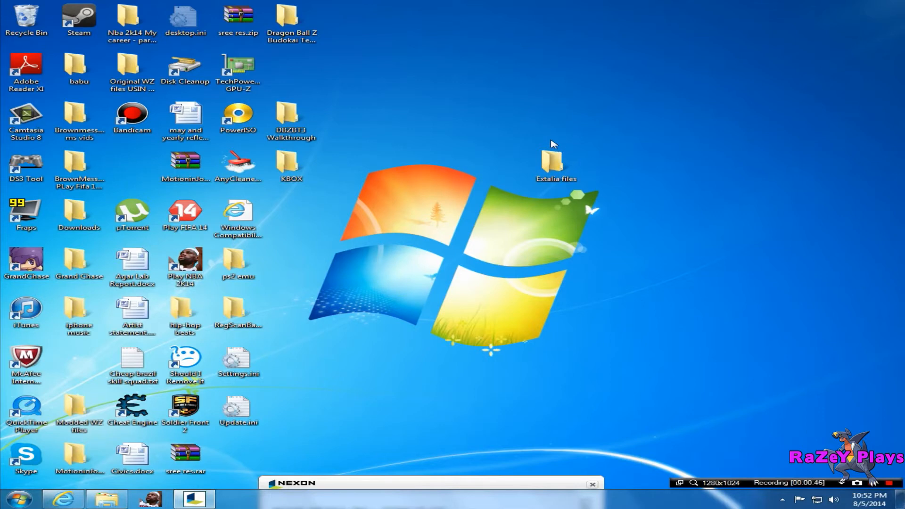
double_click(552, 162)
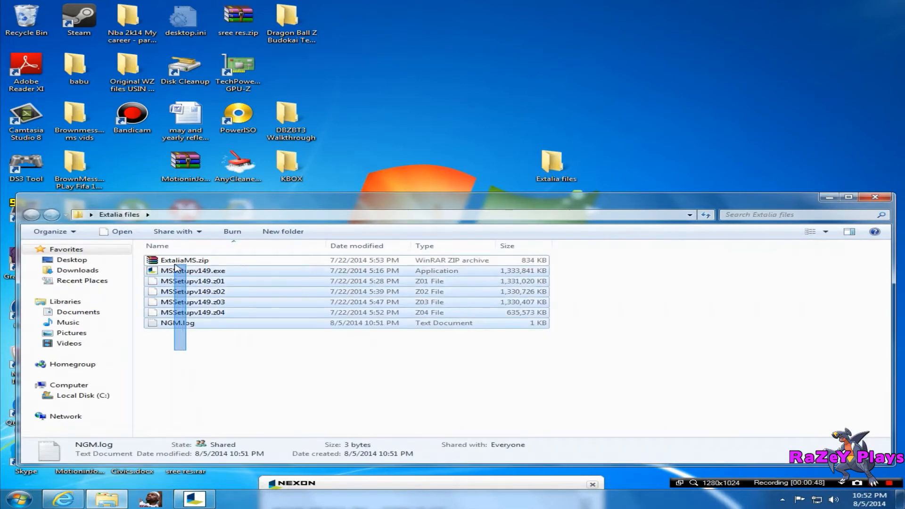
left_click(177, 322)
type("e")
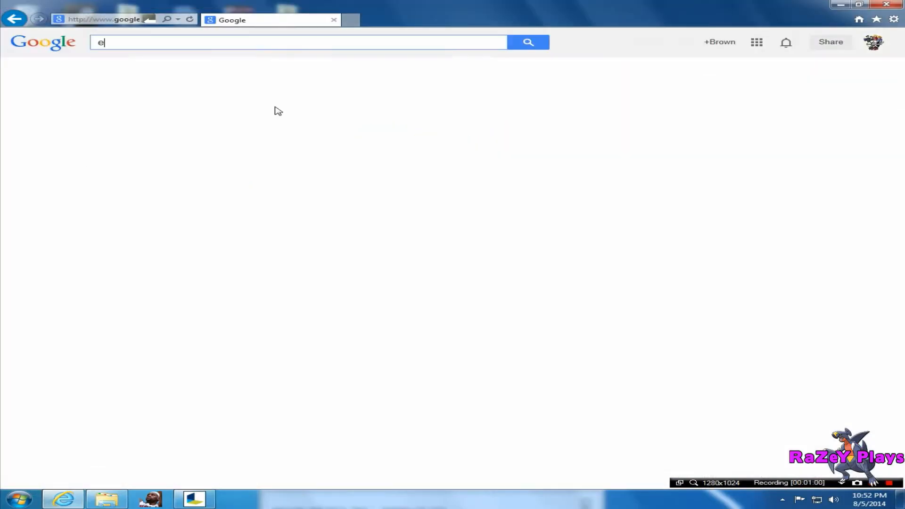
Step: Search Google for ExtaliaMS and bring up the maple.extalia.net home page
type("xta")
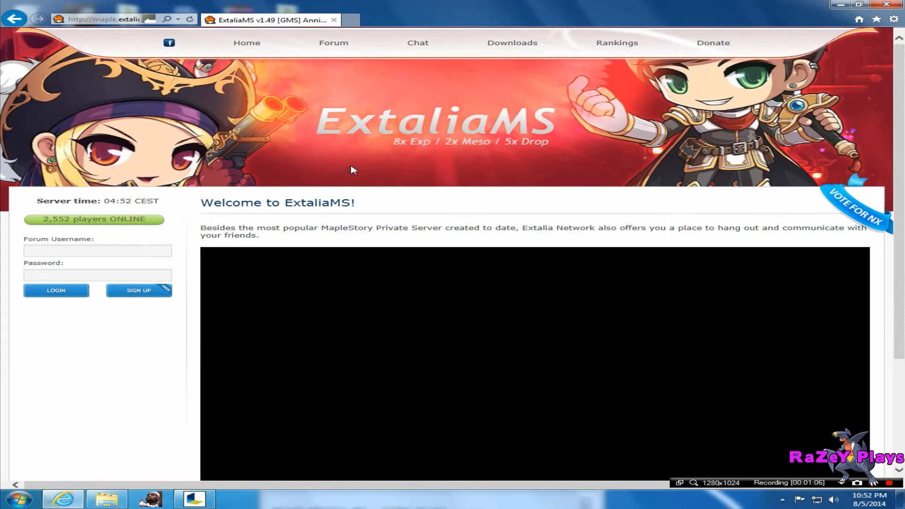
scroll("down", 3)
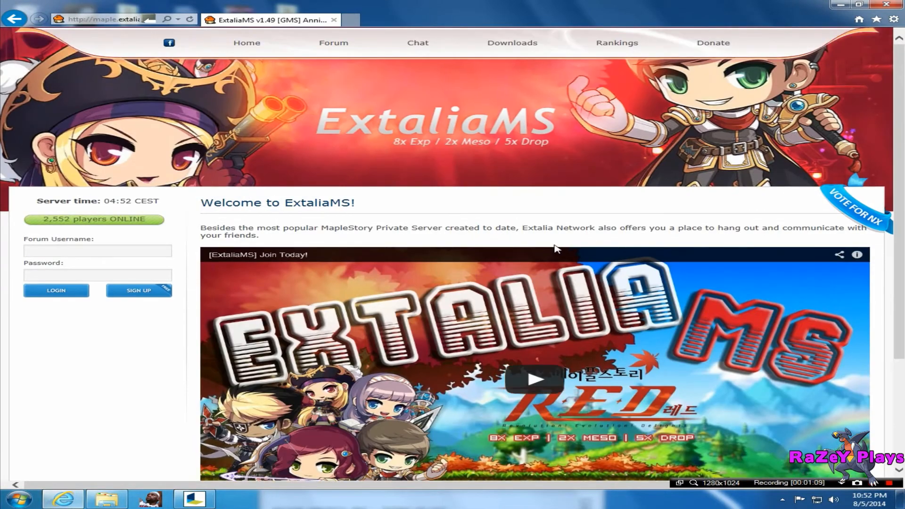
mouse_move(514, 45)
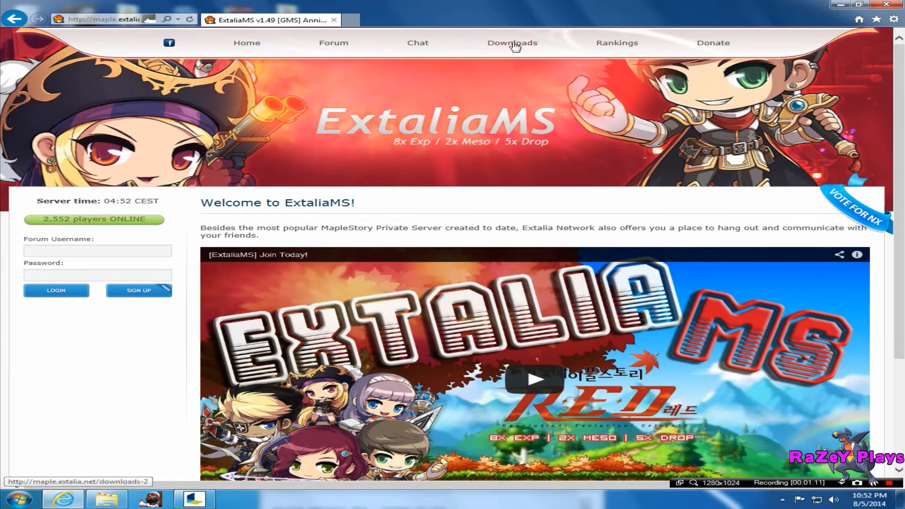
Step: Go to the ExtaliaMS Downloads page listing the client and MSSetupv149 files
left_click(513, 43)
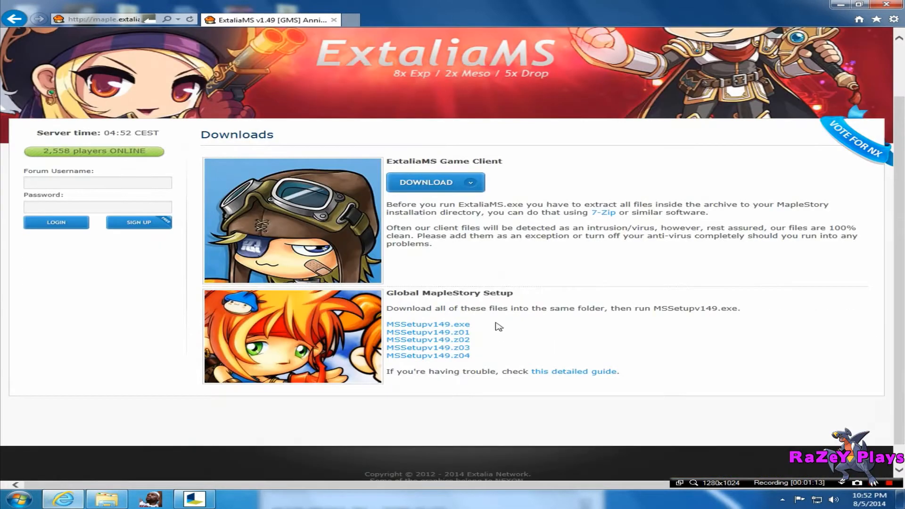
mouse_move(421, 318)
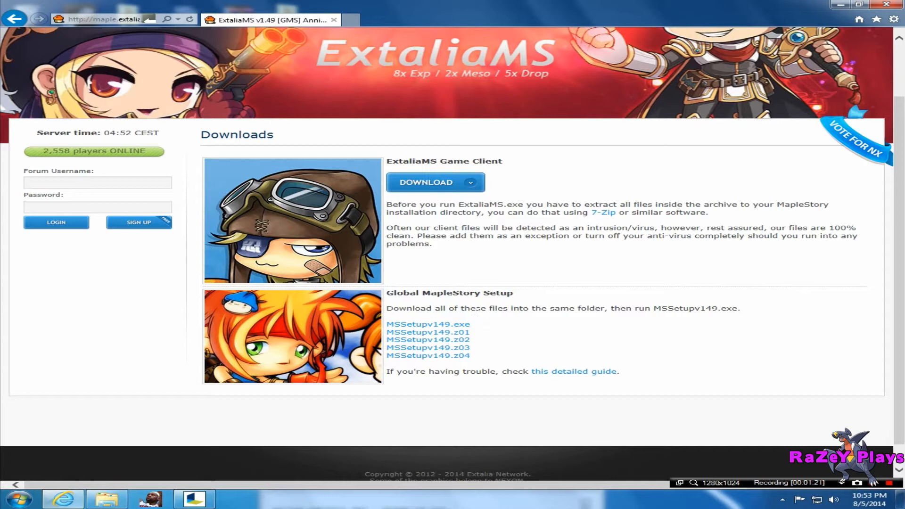
mouse_move(484, 319)
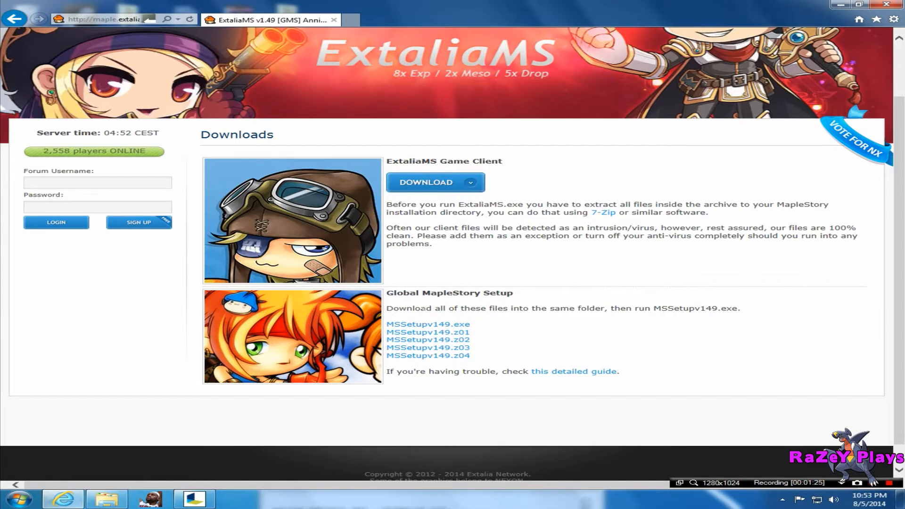
mouse_move(529, 352)
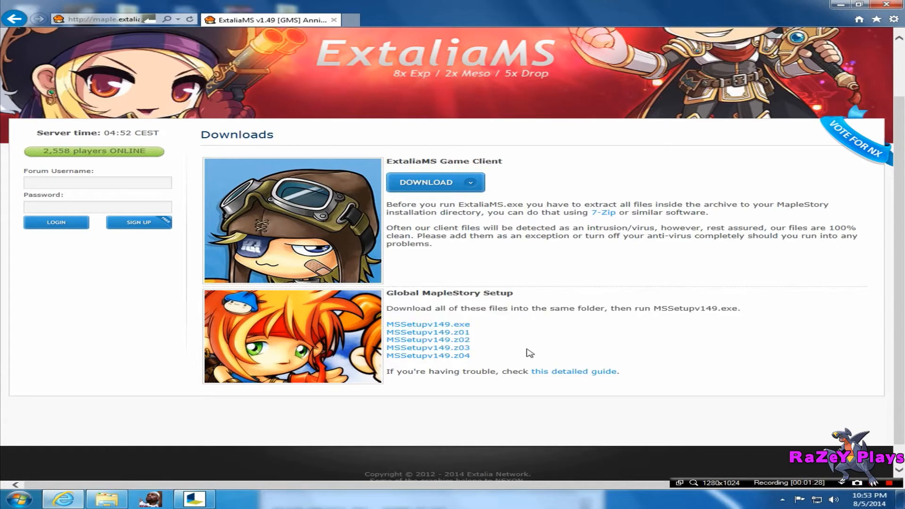
mouse_move(510, 347)
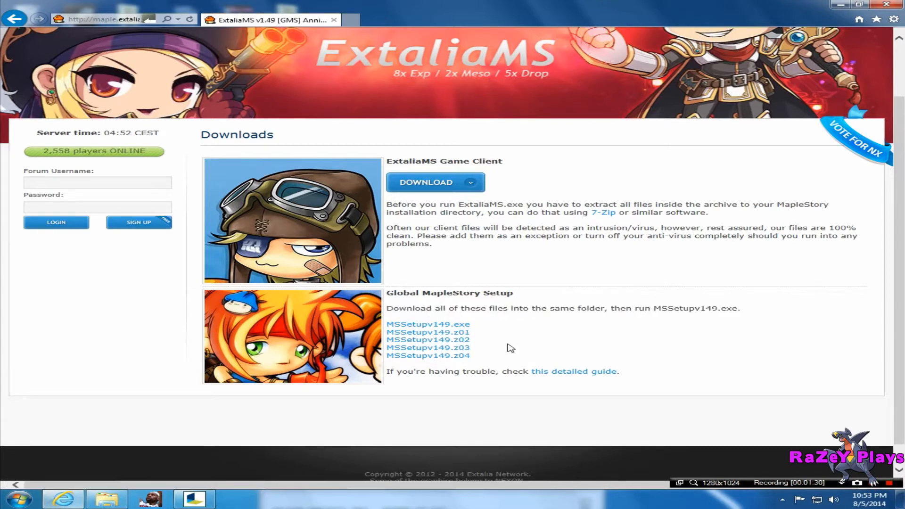
mouse_move(434, 189)
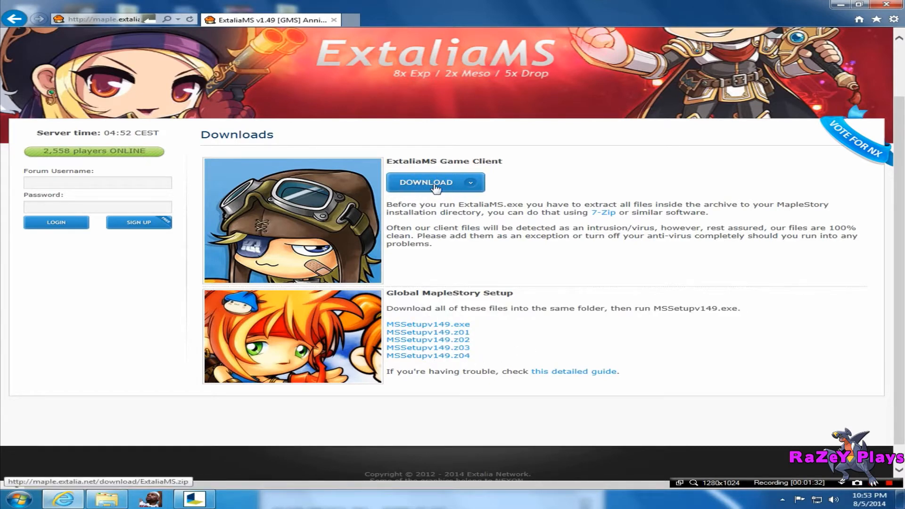
mouse_move(466, 185)
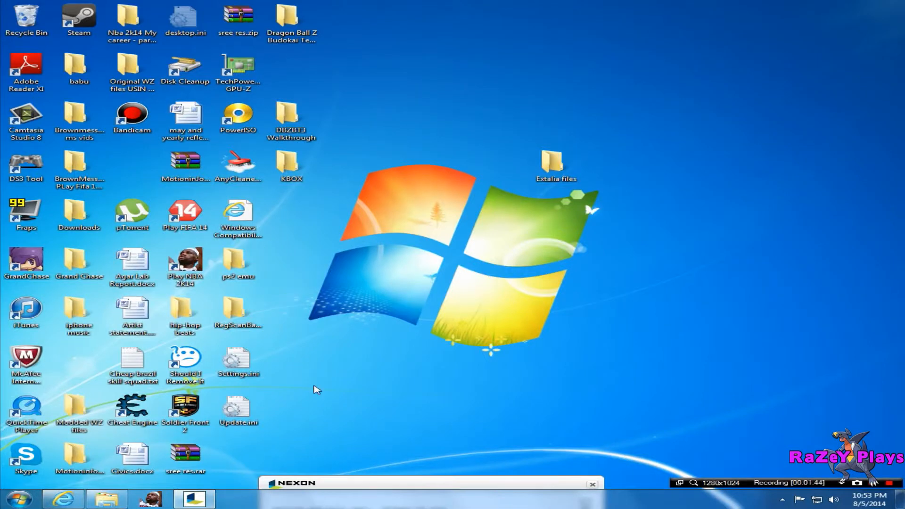
mouse_move(527, 182)
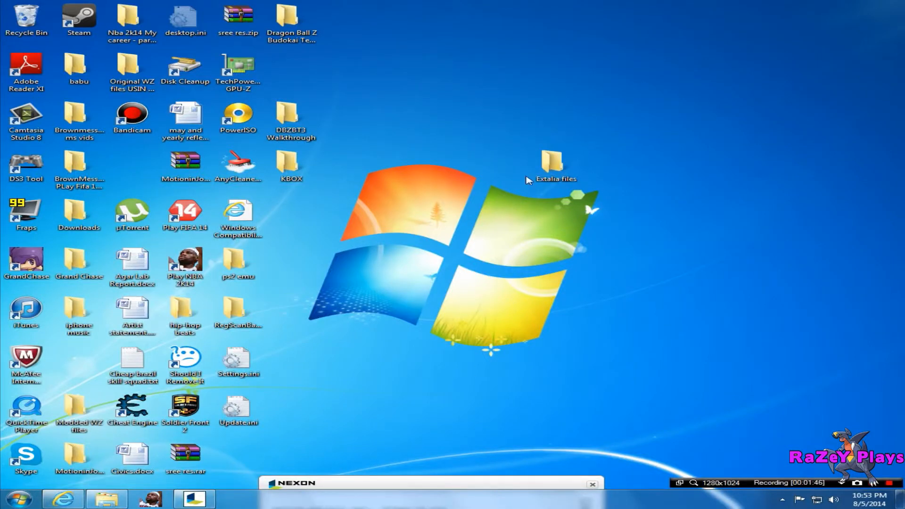
Step: Launch MSSetupv149.exe from the Extalia files folder and put the folder window away
double_click(553, 162)
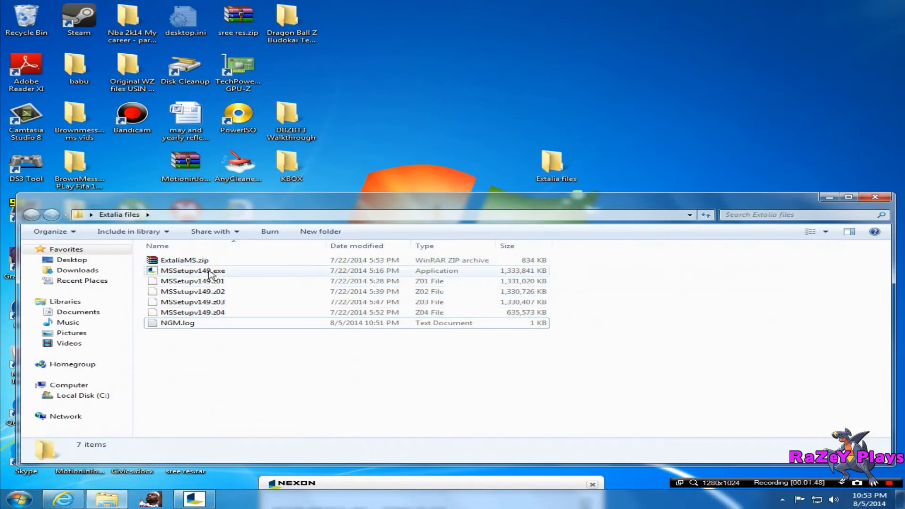
left_click(188, 270)
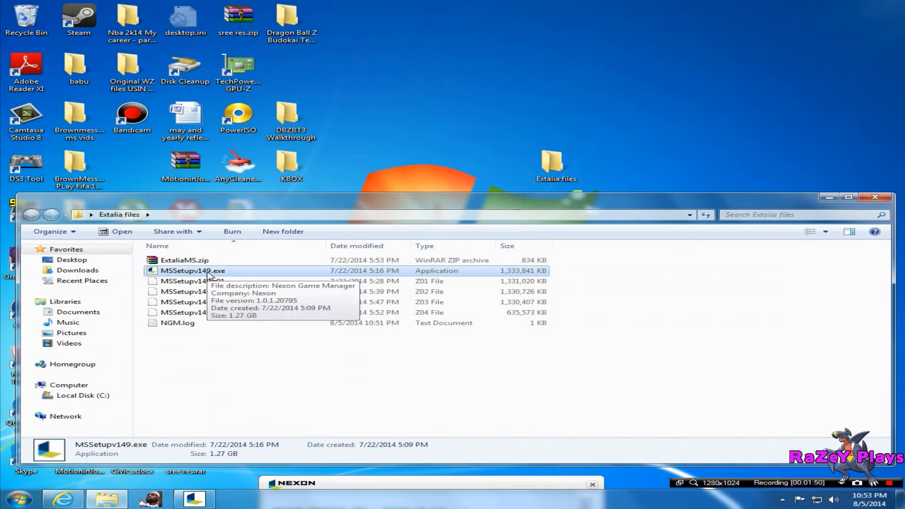
mouse_move(827, 201)
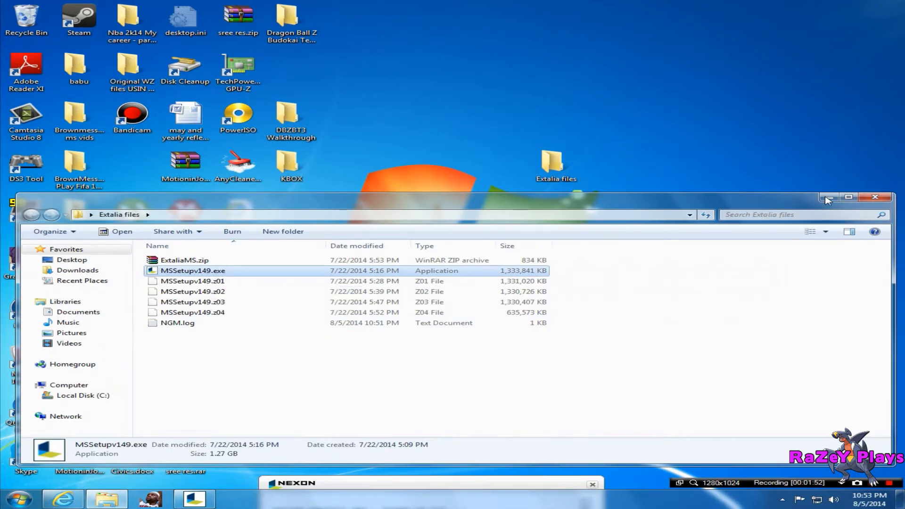
left_click(875, 196)
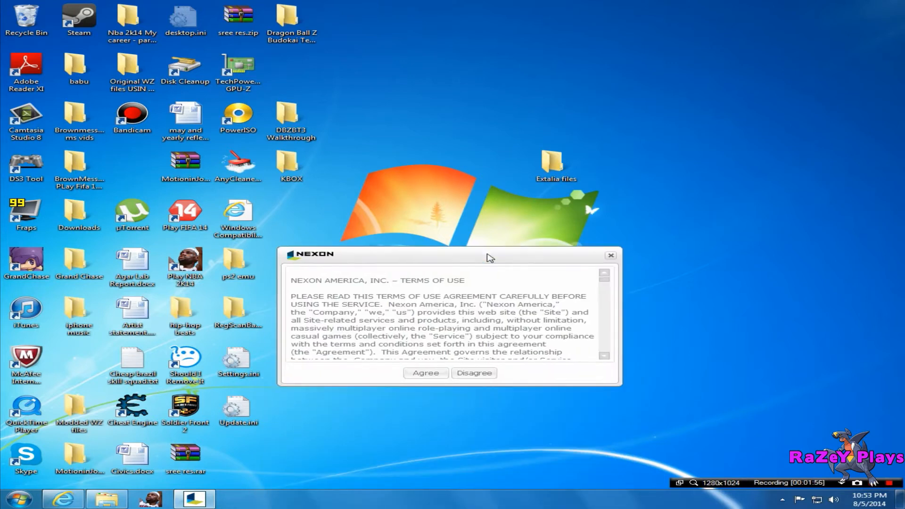
Step: Agree to the Nexon Terms of Use so the folder-selection step appears
left_click_drag(489, 255, 550, 249)
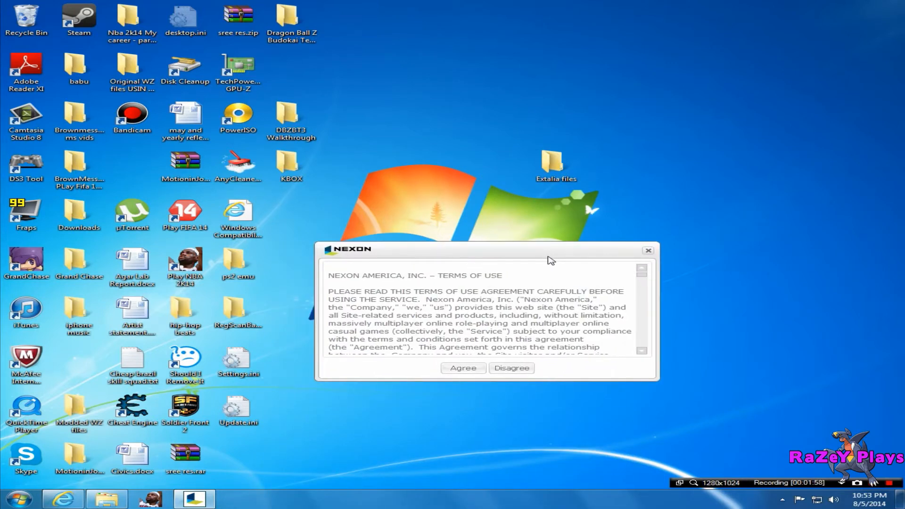
scroll("down", 3)
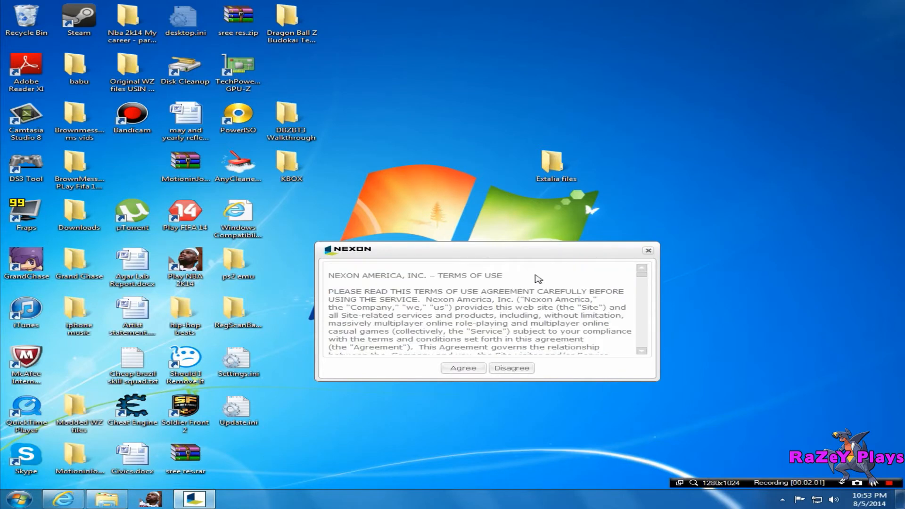
left_click(464, 368)
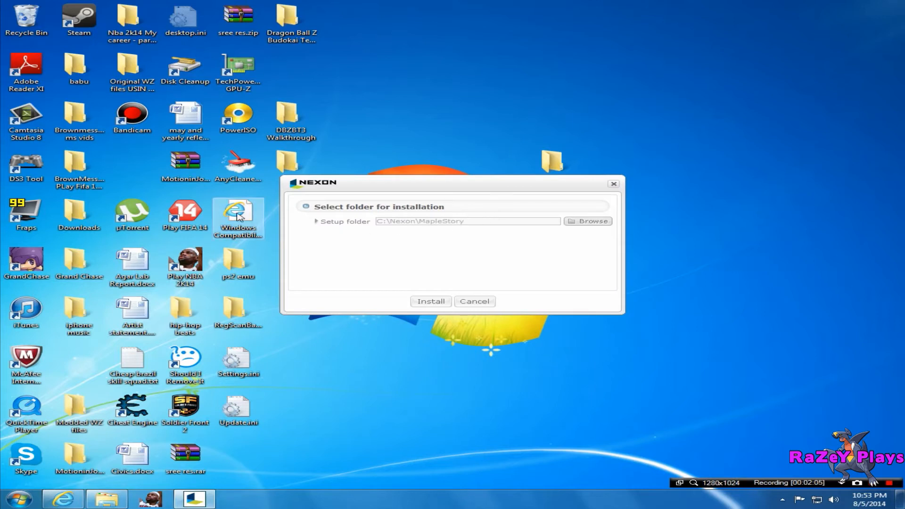
mouse_move(453, 198)
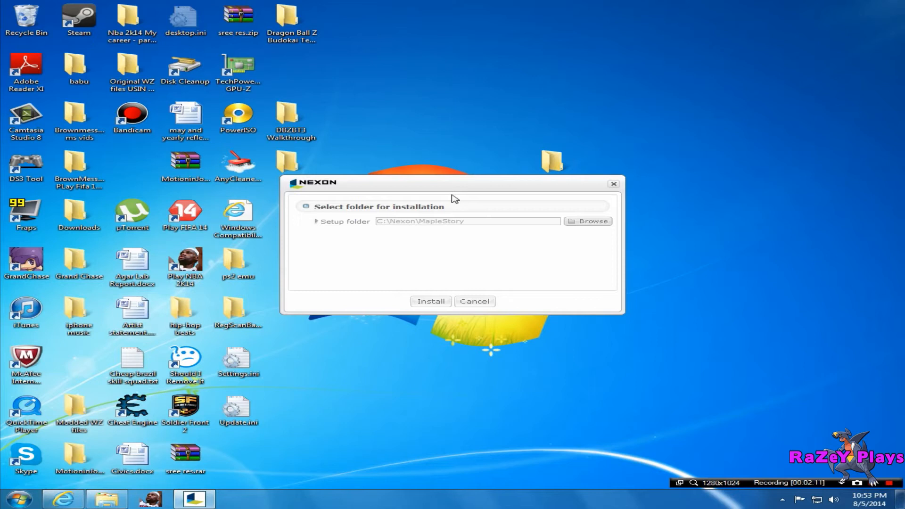
mouse_move(474, 225)
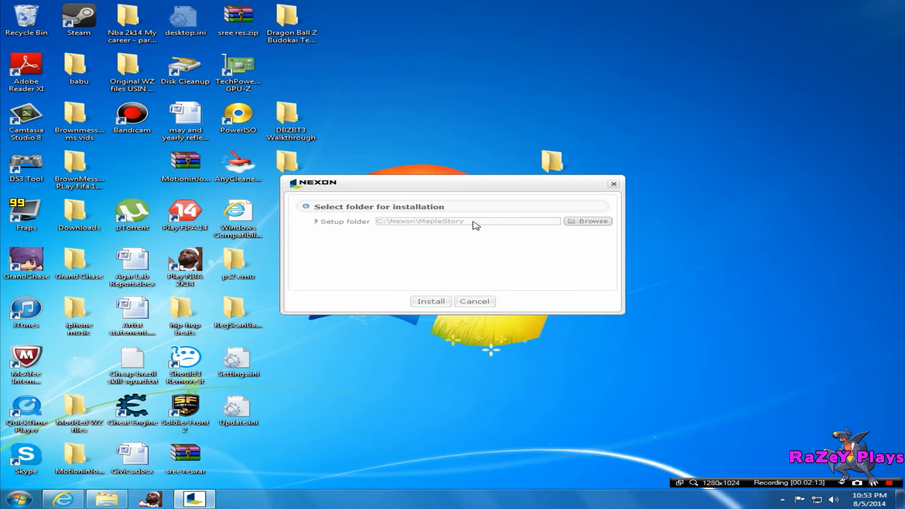
mouse_move(483, 224)
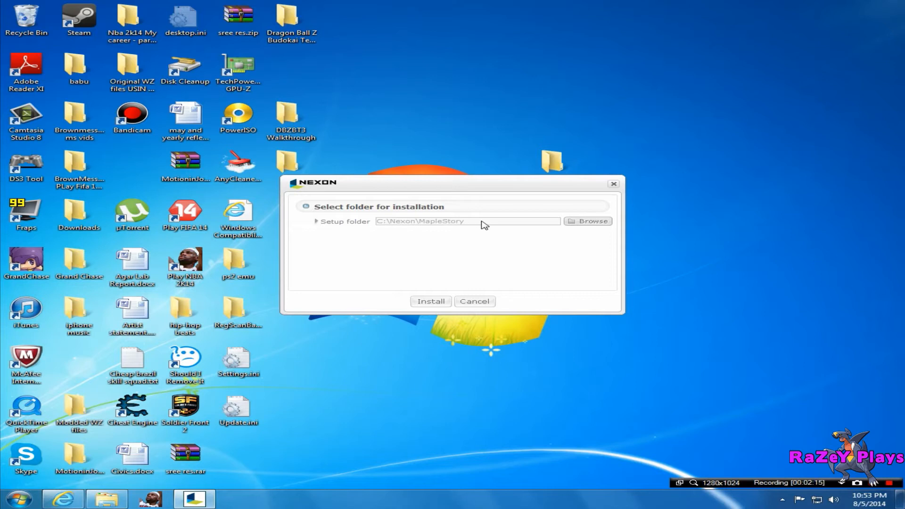
mouse_move(362, 254)
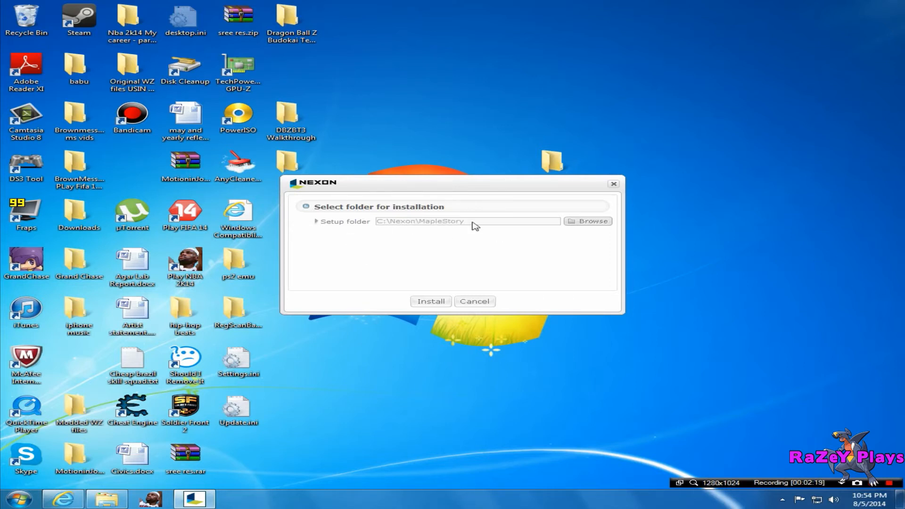
Step: Browse the install location to the Desktop, then cancel the MapleStory installation
left_click(592, 220)
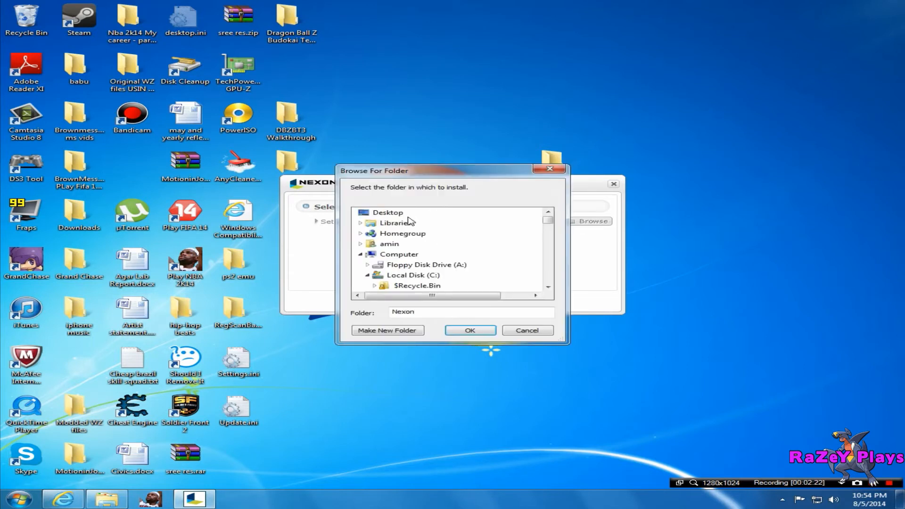
left_click(470, 330)
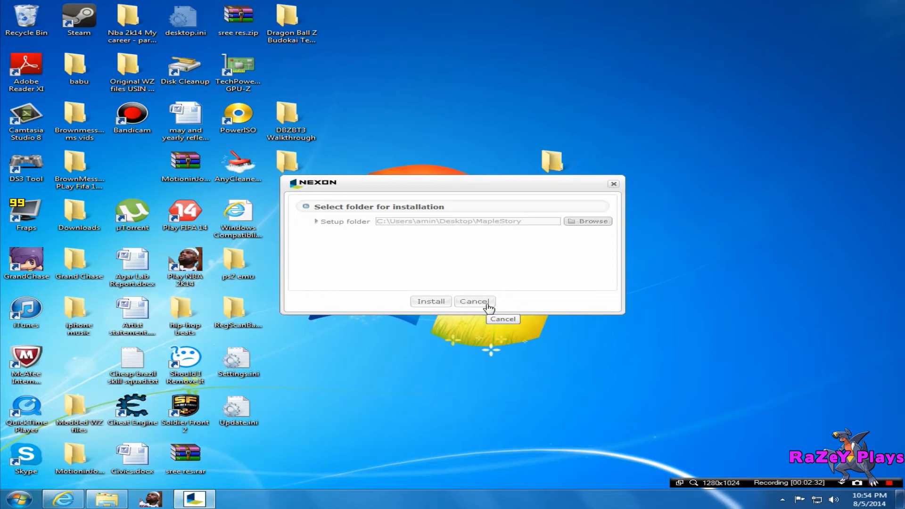
left_click(474, 302)
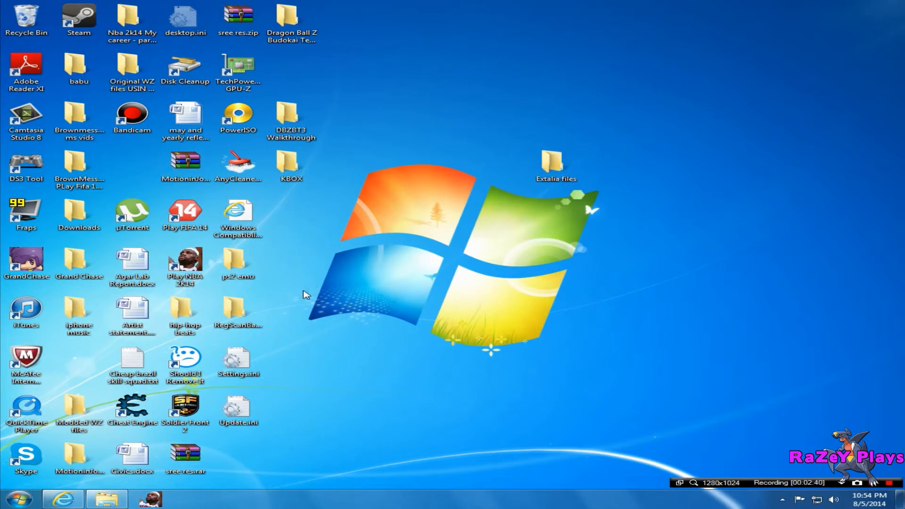
mouse_move(290, 274)
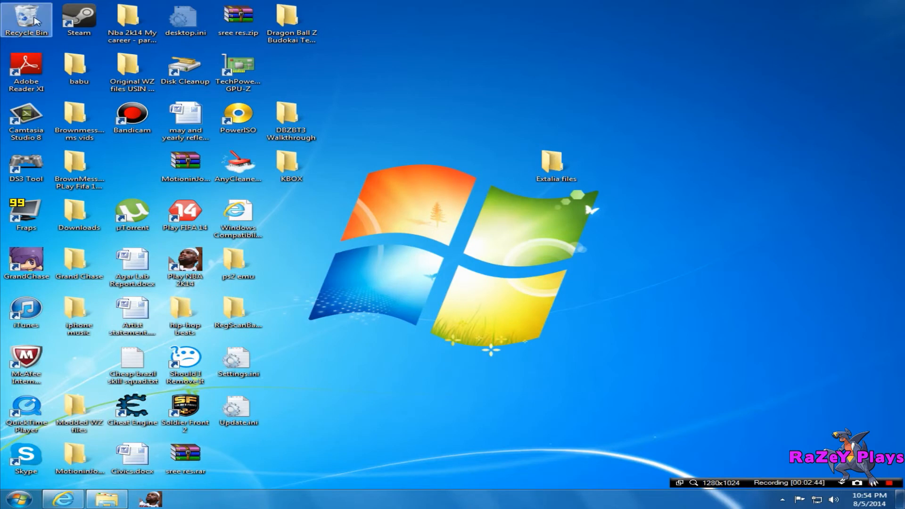
Step: Bring up the Windows 7 Start menu over the desktop
left_click(17, 496)
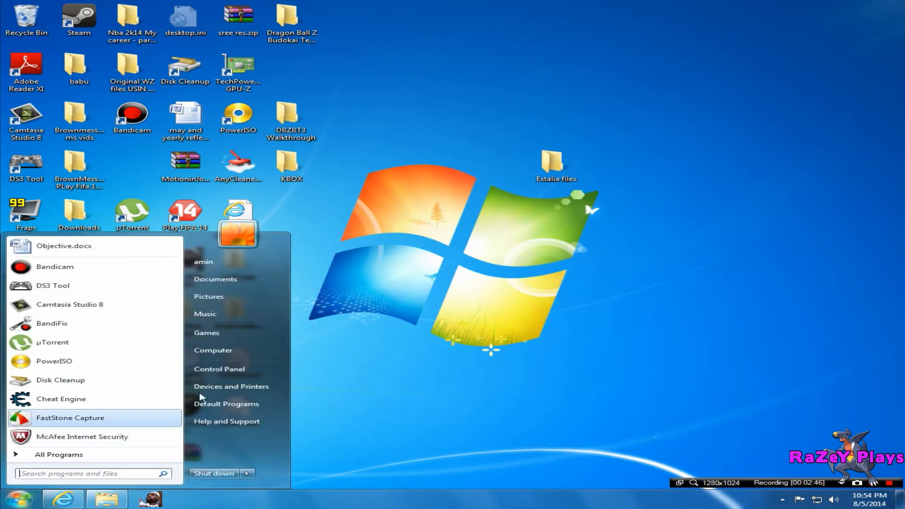
Step: Browse Computer to C:\Nexon\ExtaliaMS, look through its files, then hide the window
left_click(213, 349)
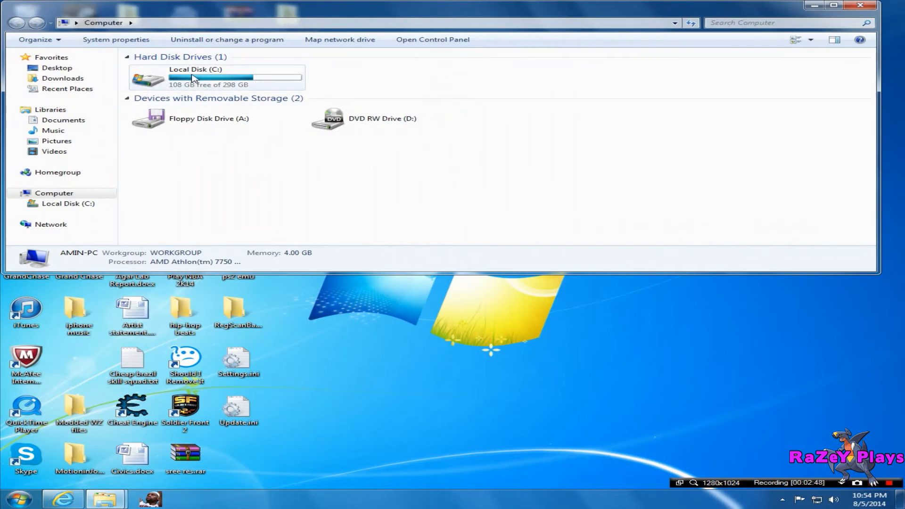
double_click(192, 76)
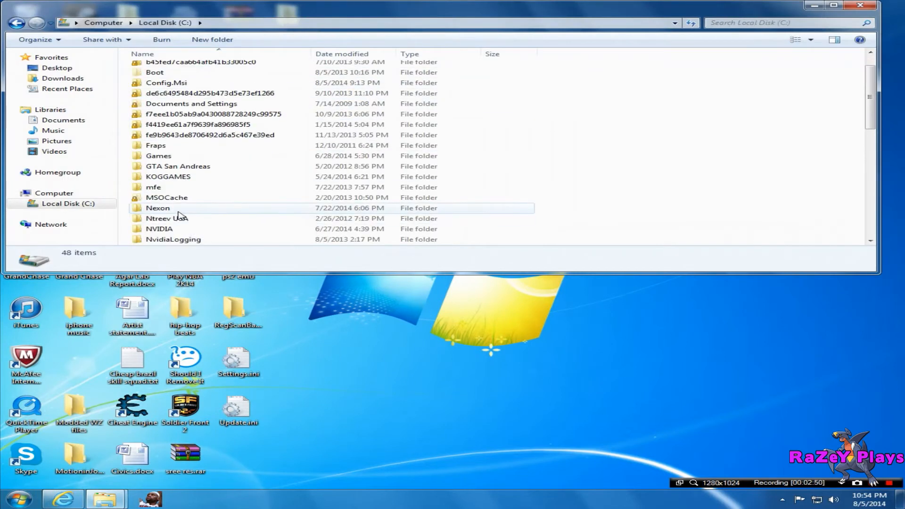
double_click(157, 207)
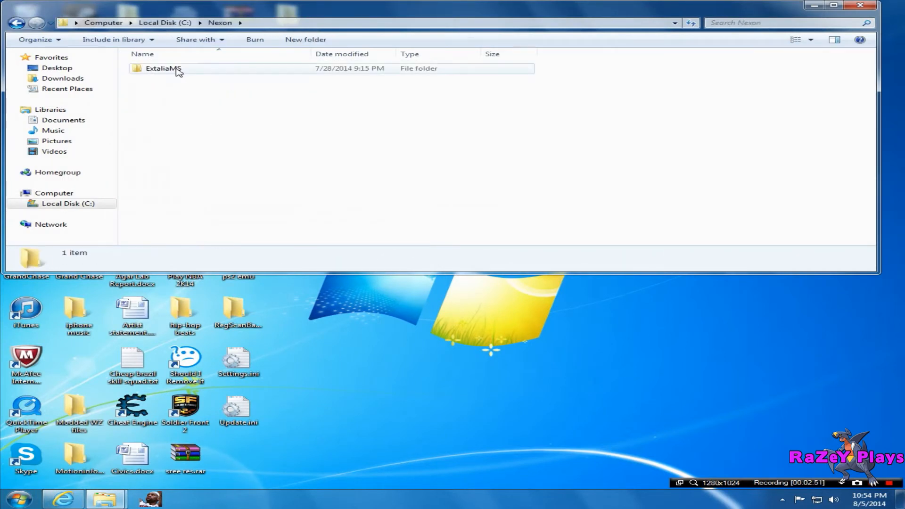
left_click(158, 68)
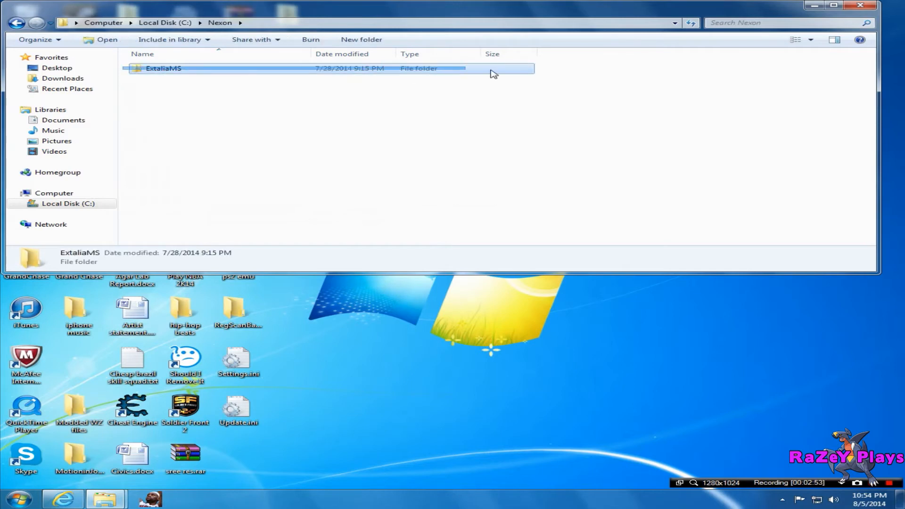
double_click(159, 68)
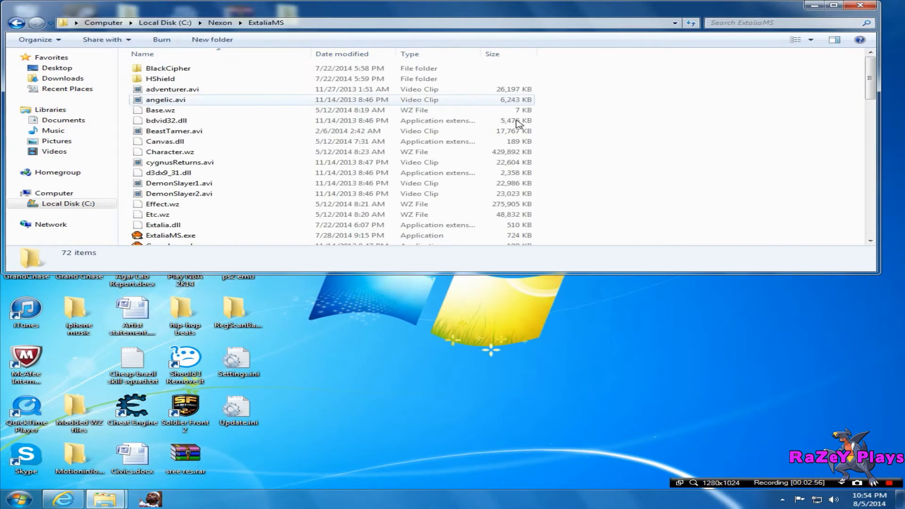
scroll("down", 3)
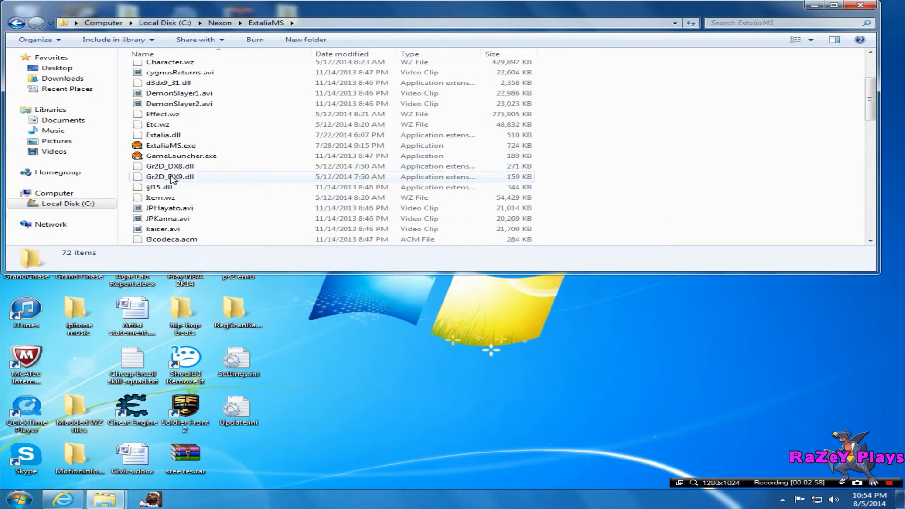
scroll("down", 3)
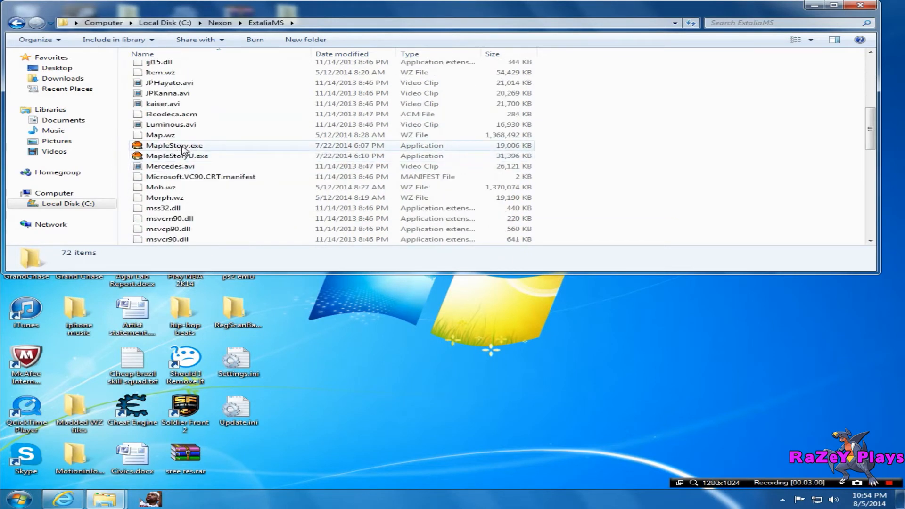
left_click(175, 146)
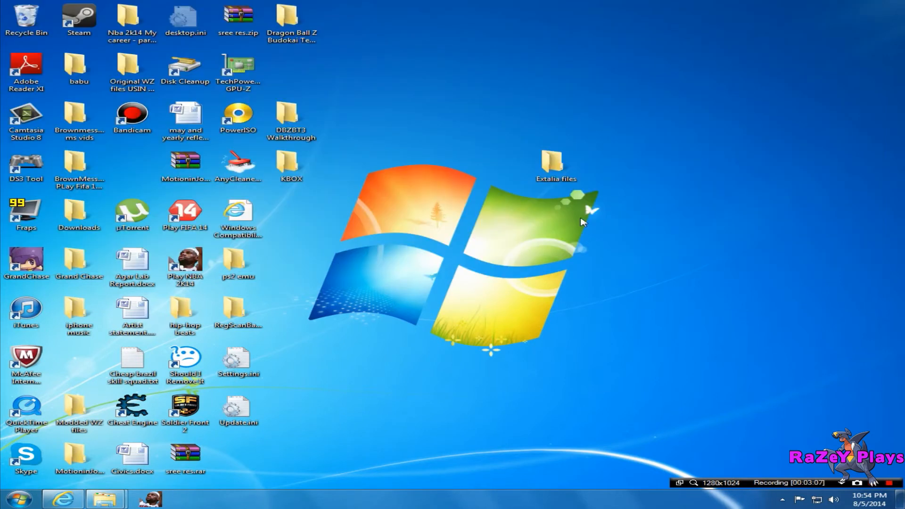
Step: Extract ExtaliaMS.zip into a new ExtaliaMS folder in Extalia files and open it
double_click(551, 162)
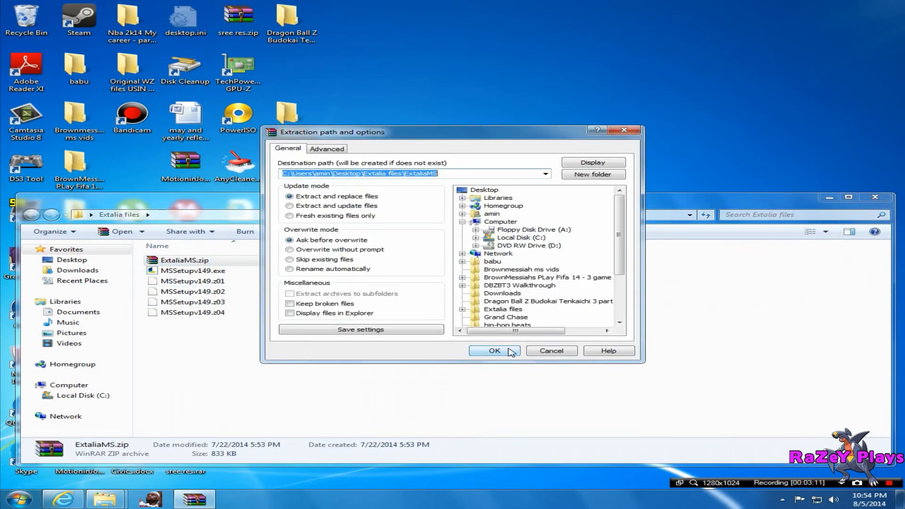
left_click(494, 351)
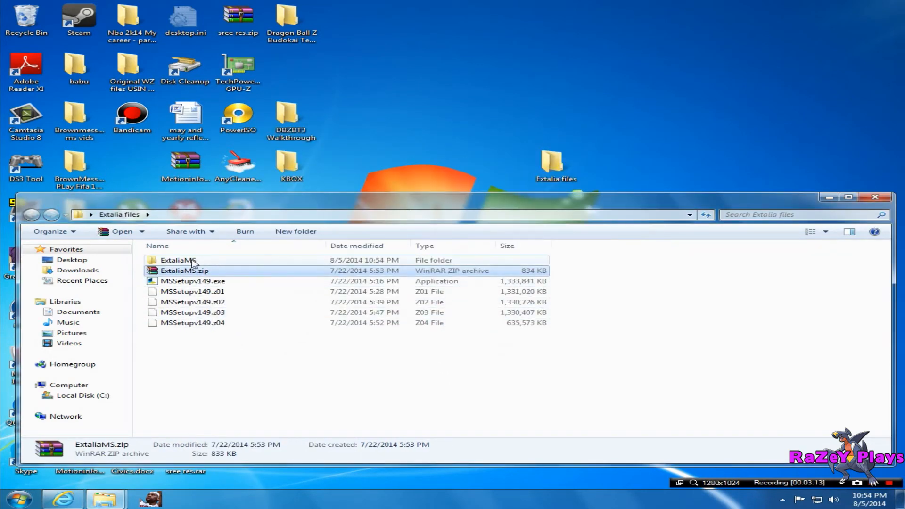
double_click(177, 260)
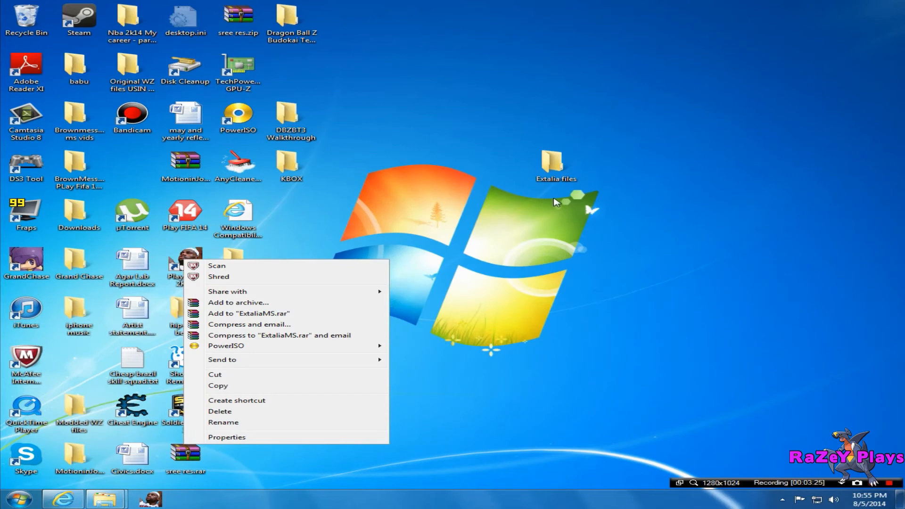
Step: Copy Extalia.dll and ExtaliaMS.exe into C:\Nexon\ExtaliaMS, then close the Explorer windows
double_click(550, 160)
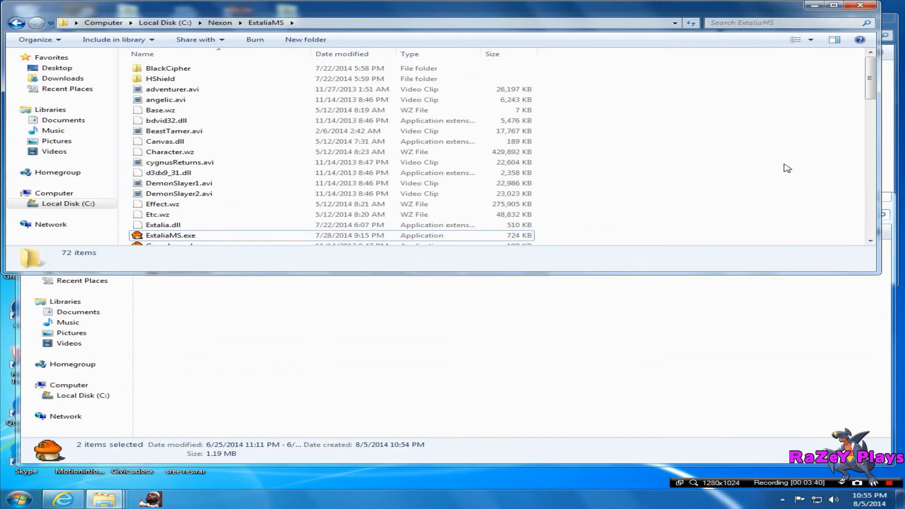
scroll("down", 3)
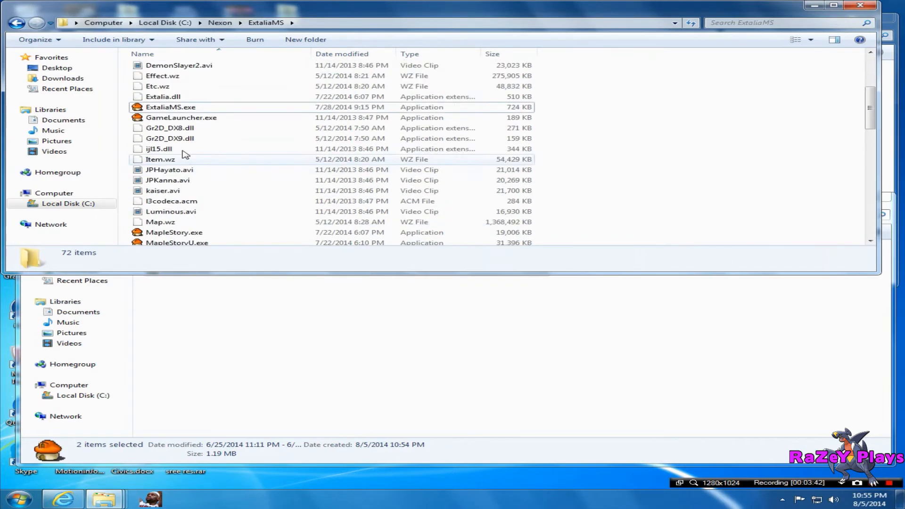
right_click(158, 139)
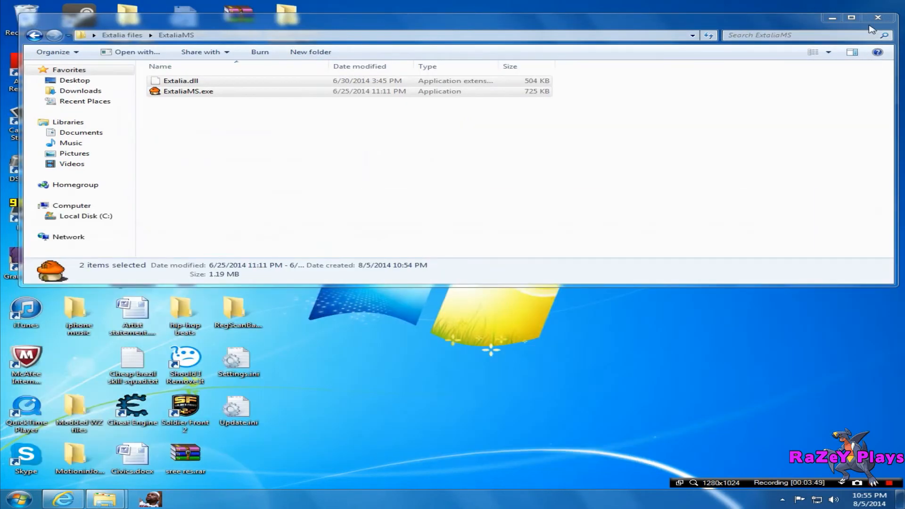
left_click(875, 16)
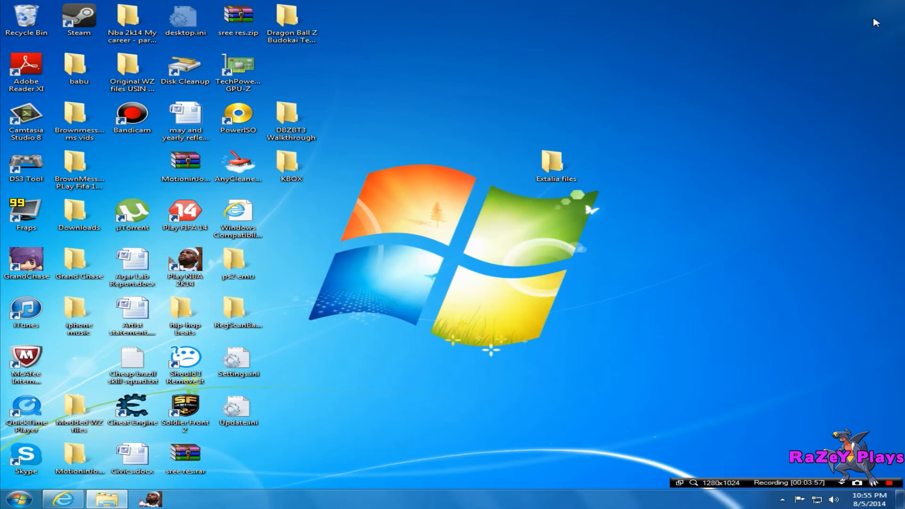
mouse_move(698, 6)
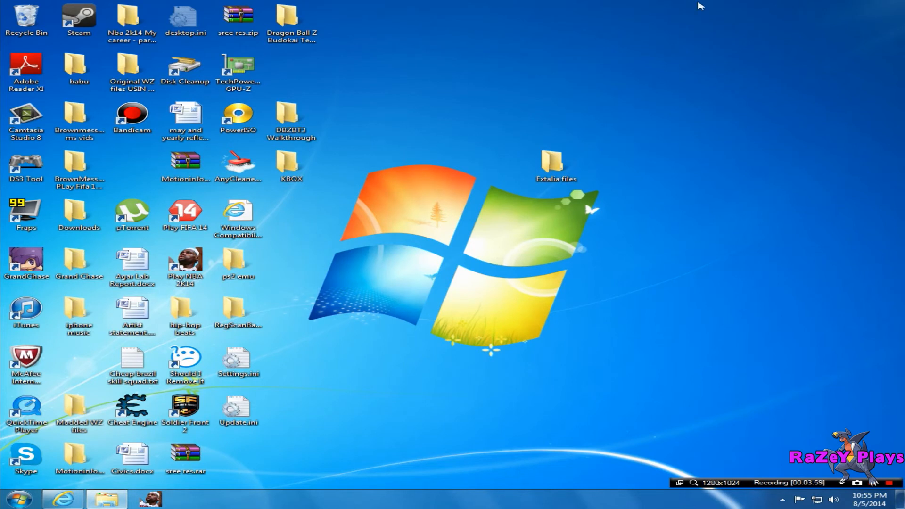
mouse_move(517, 227)
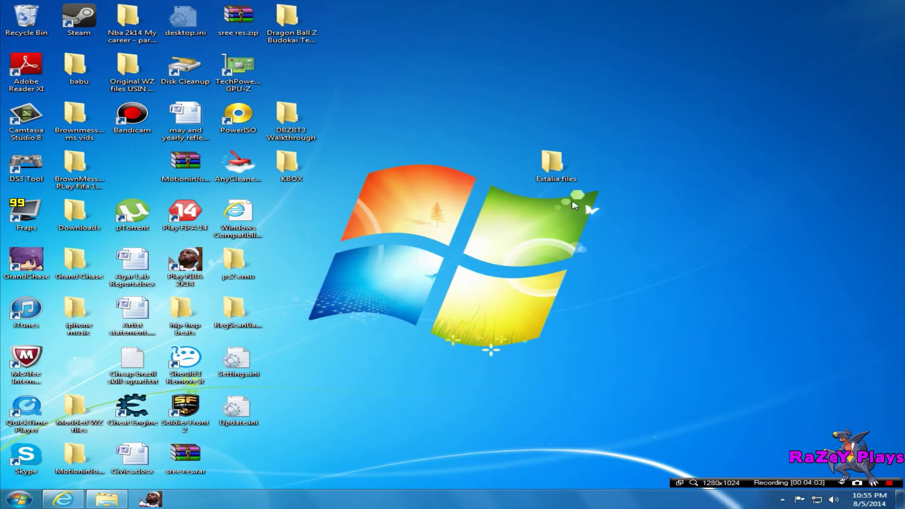
Step: Open the C:\Nexon\ExtaliaMS folder listing ExtaliaMS.exe and Extalia.dll
double_click(550, 160)
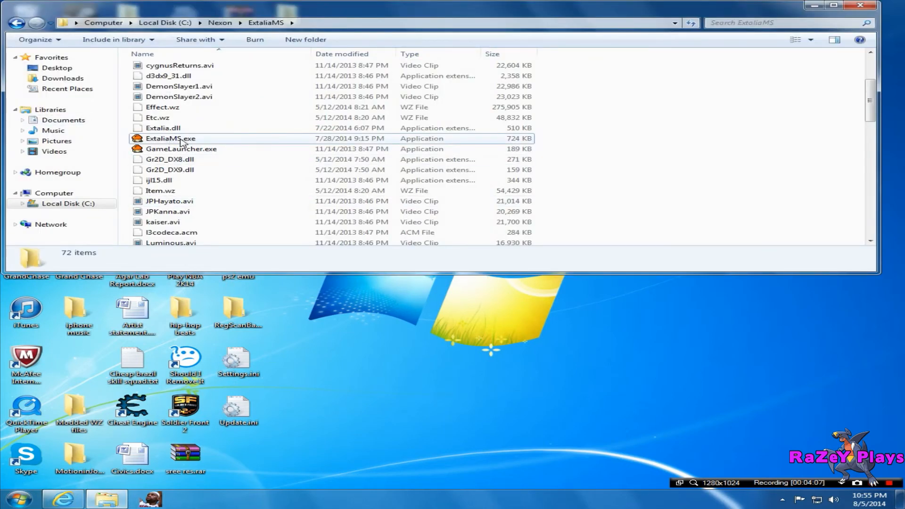
mouse_move(846, 12)
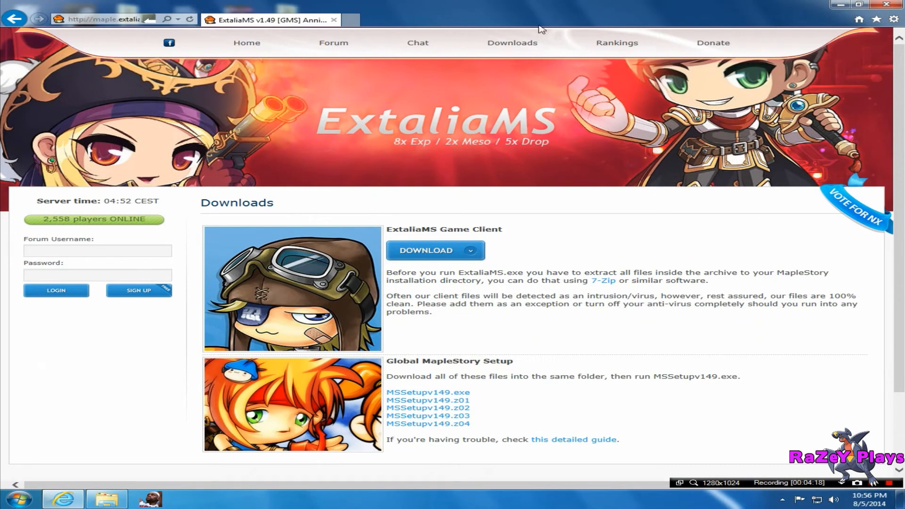
mouse_move(337, 49)
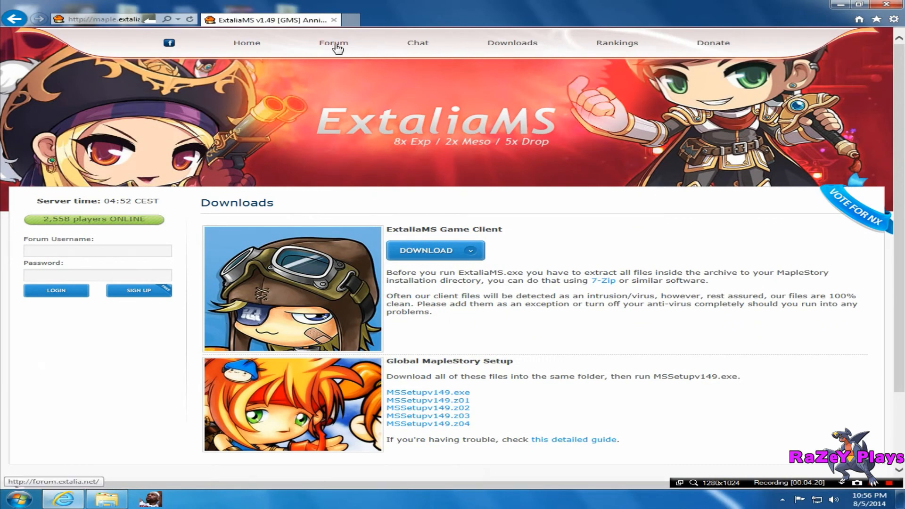
left_click(334, 43)
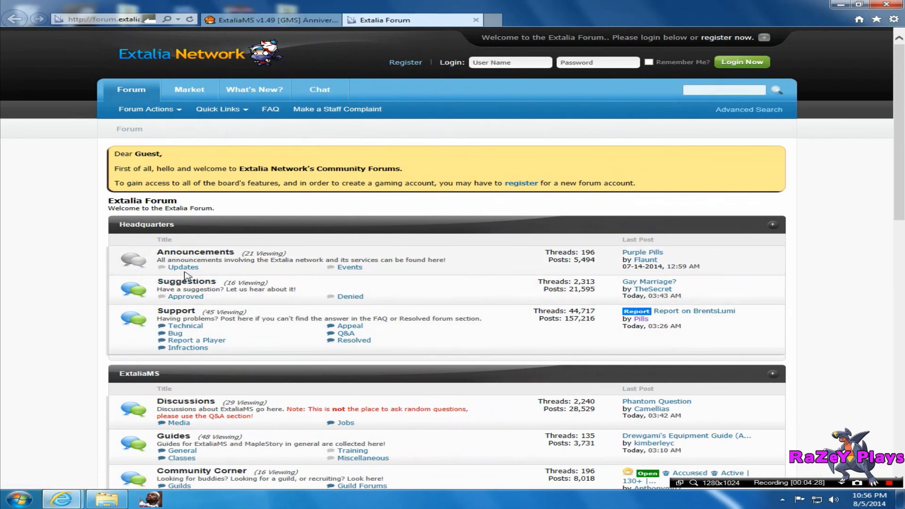
scroll("down", 3)
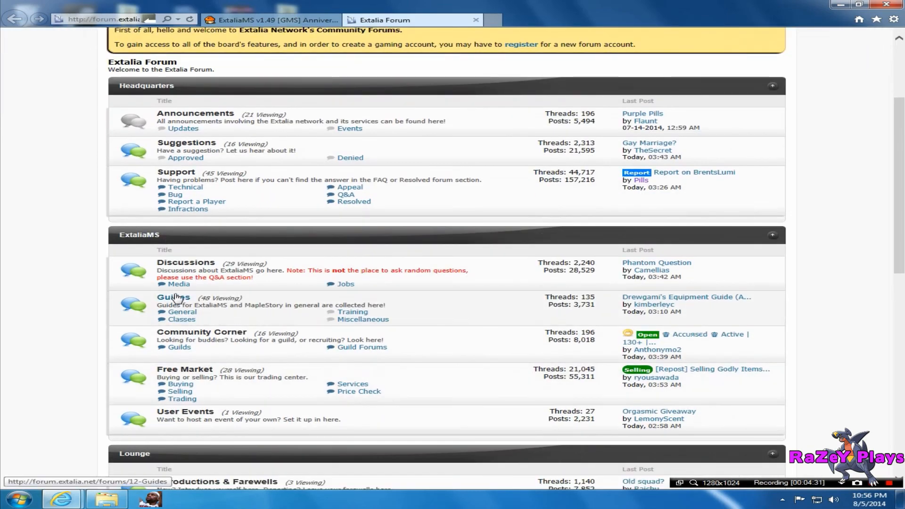
scroll("down", 3)
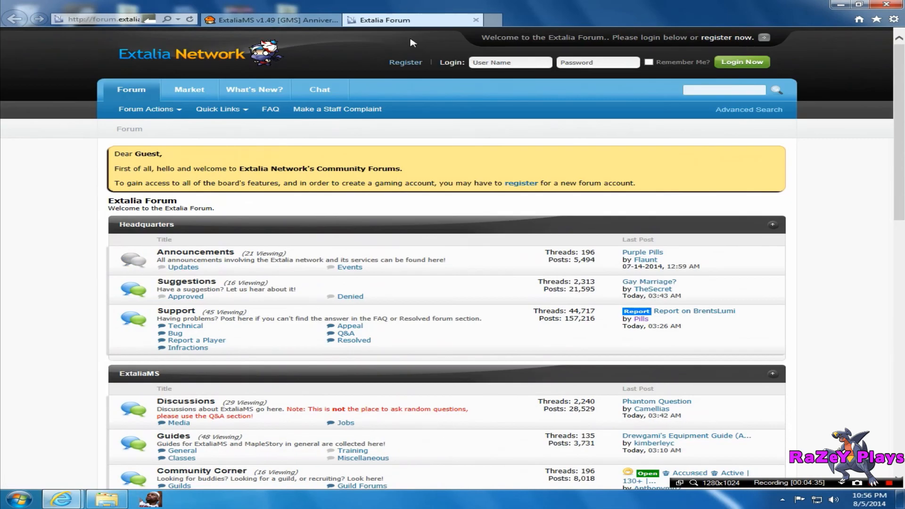
mouse_move(473, 18)
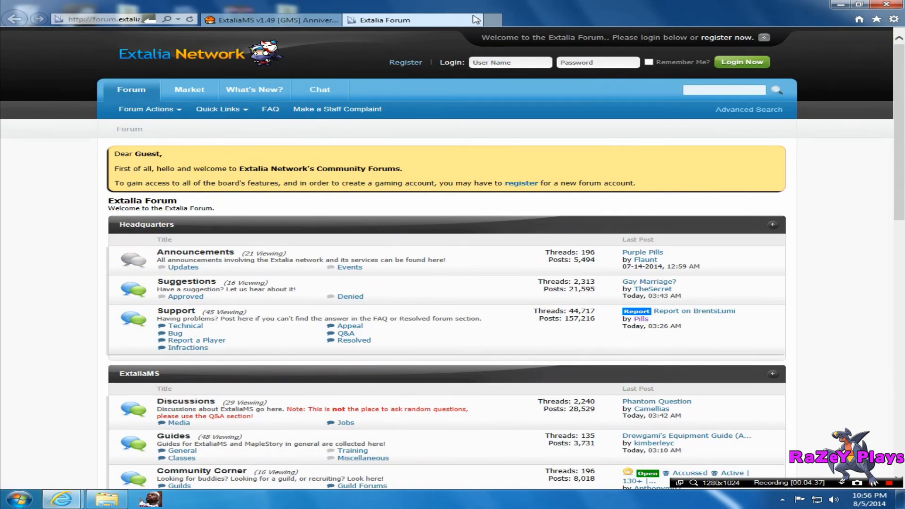
left_click(271, 20)
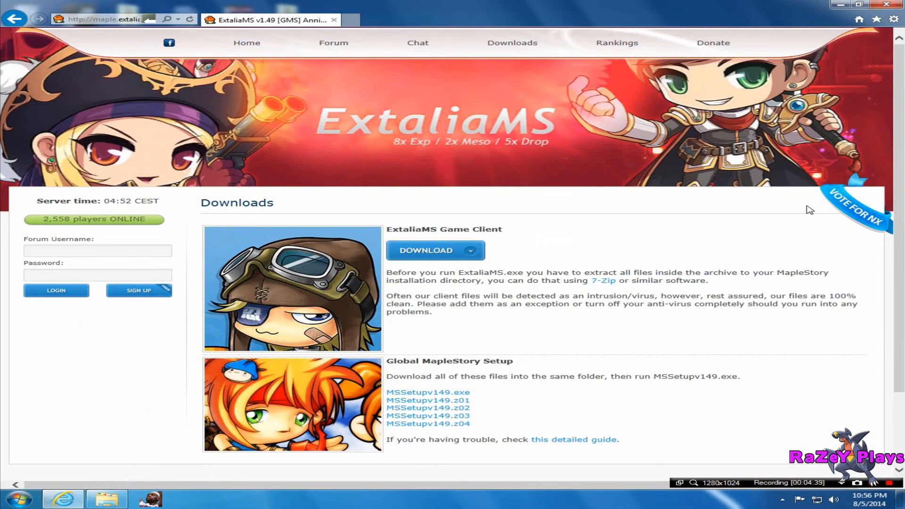
mouse_move(852, 217)
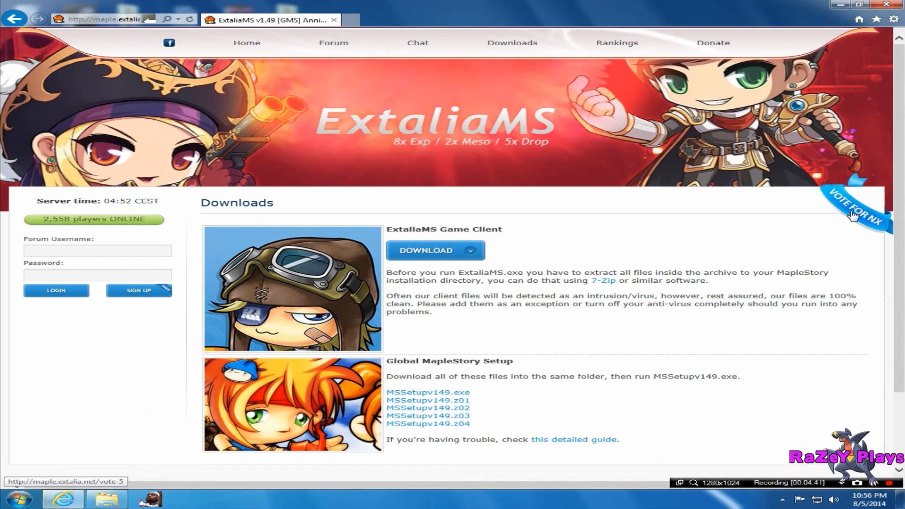
Step: Visit the Vote for NX page, then bring up the forum's SIGN UP registration form
left_click(854, 216)
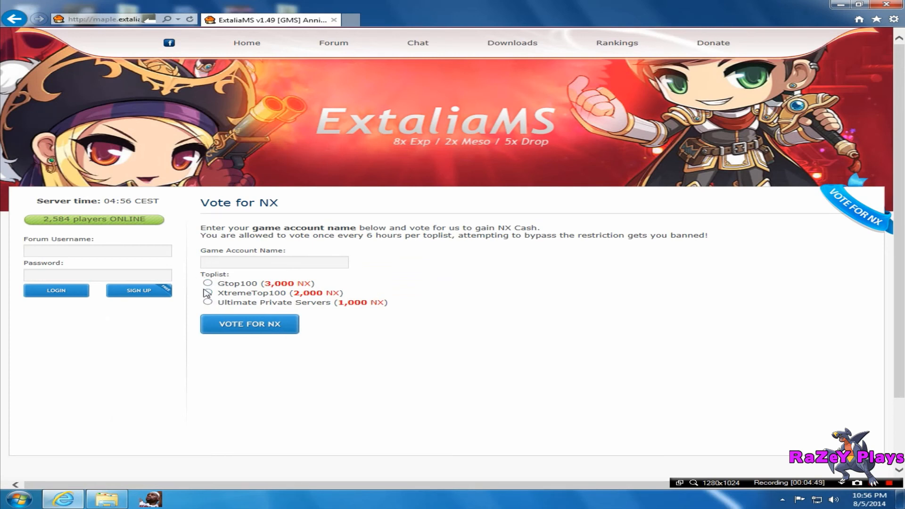
mouse_move(134, 296)
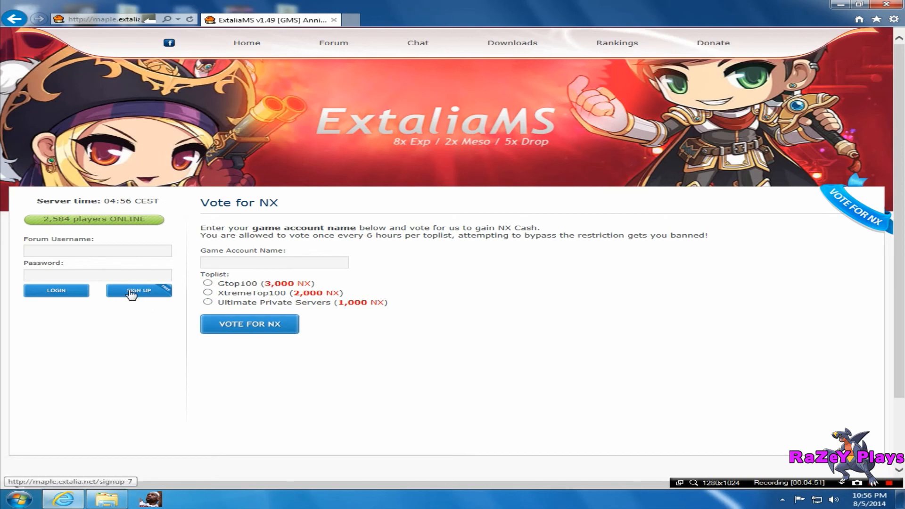
left_click(139, 291)
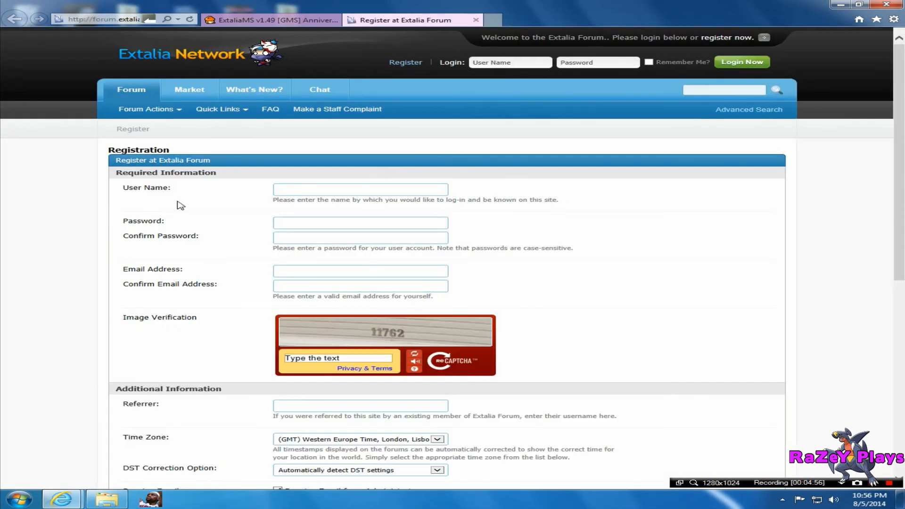
scroll("down", 3)
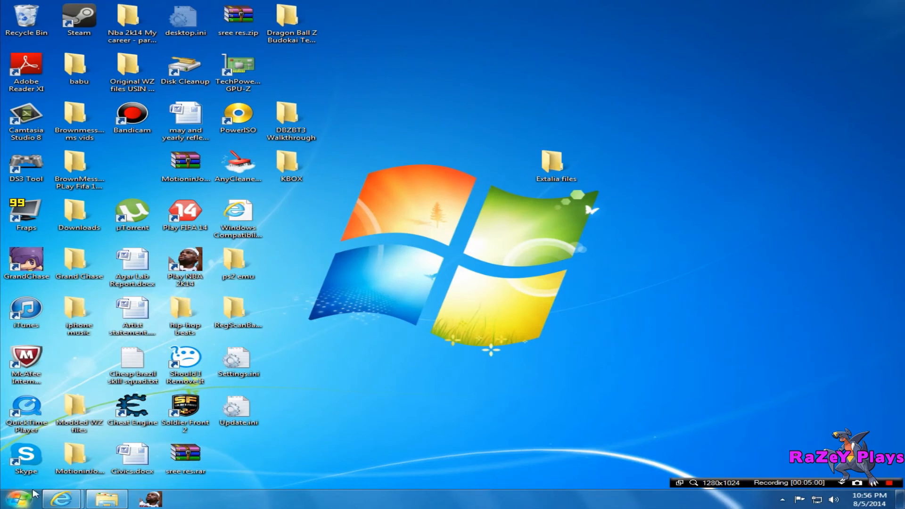
mouse_move(445, 347)
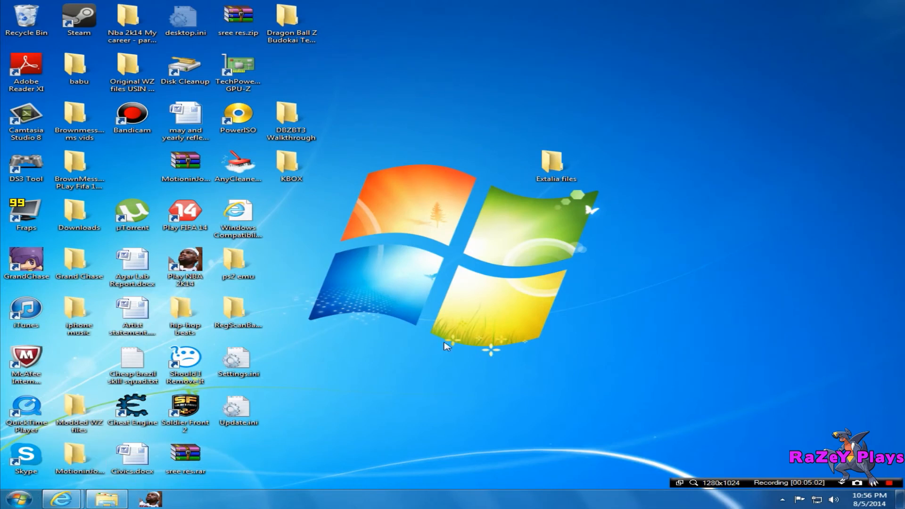
mouse_move(435, 347)
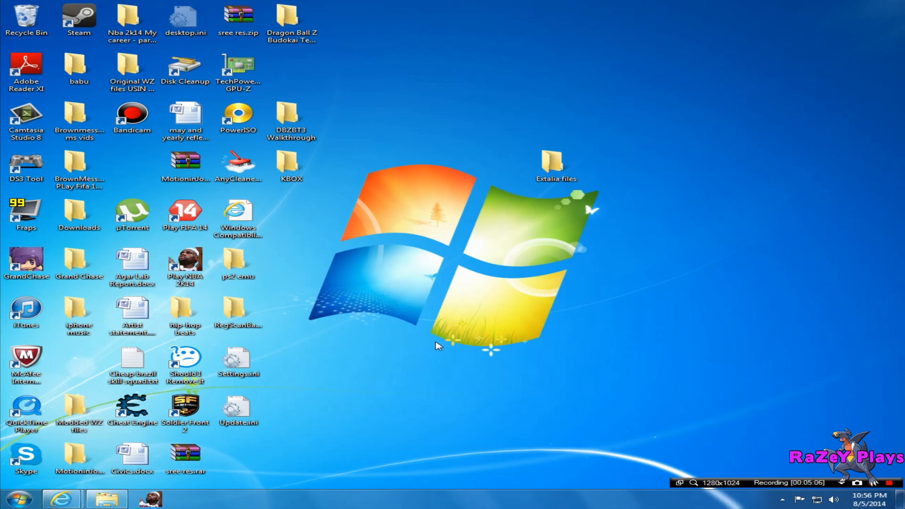
mouse_move(673, 293)
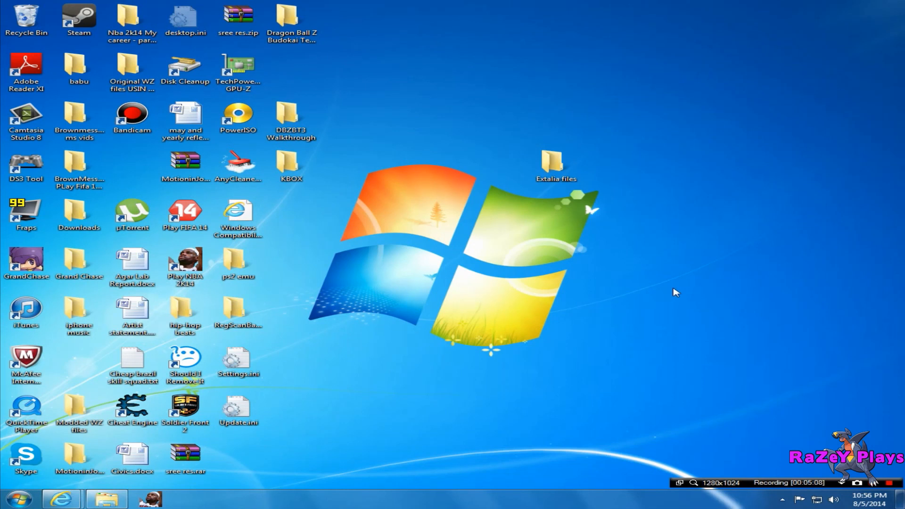
mouse_move(654, 5)
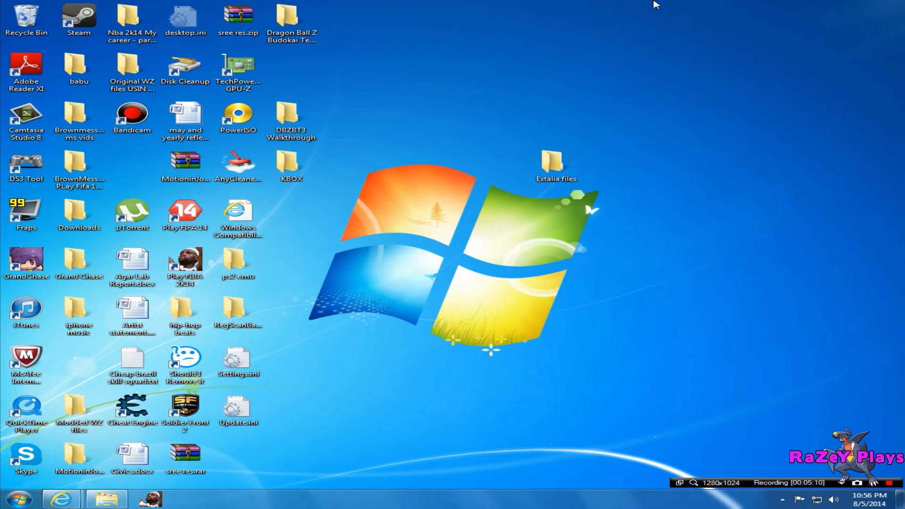
mouse_move(668, 281)
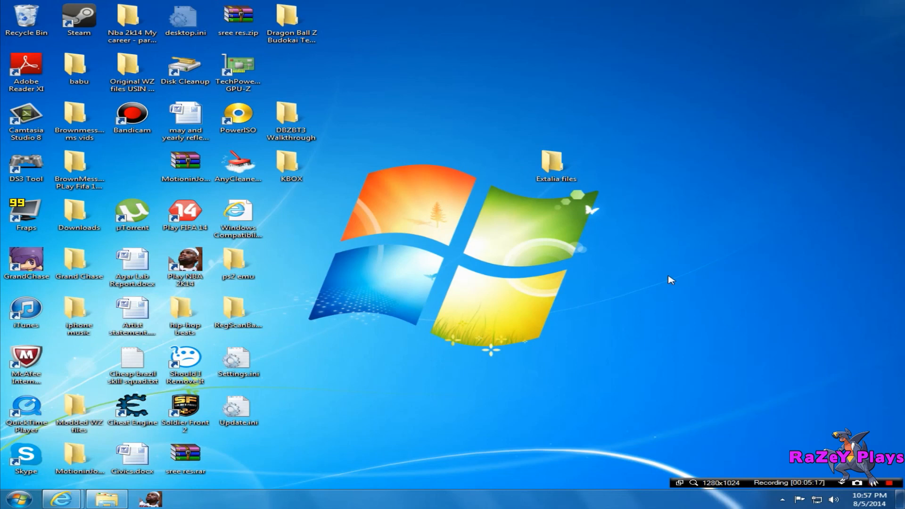
mouse_move(645, 388)
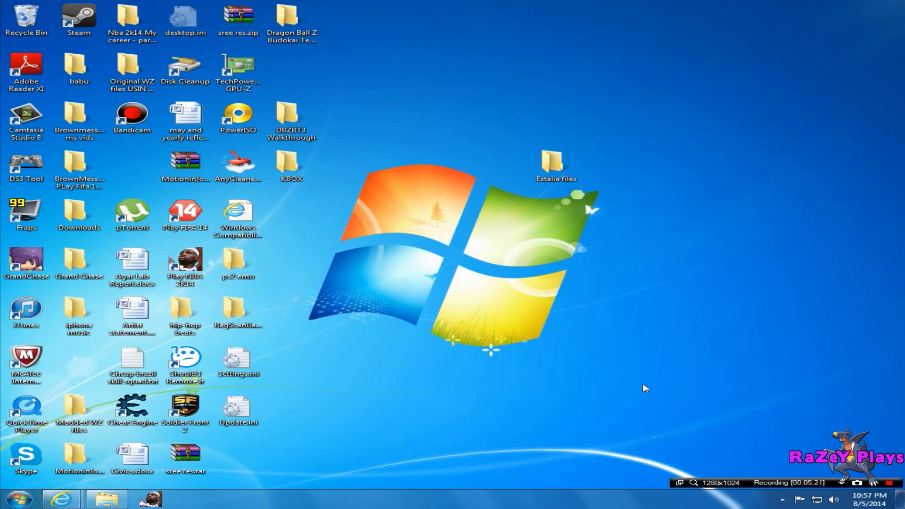
mouse_move(639, 401)
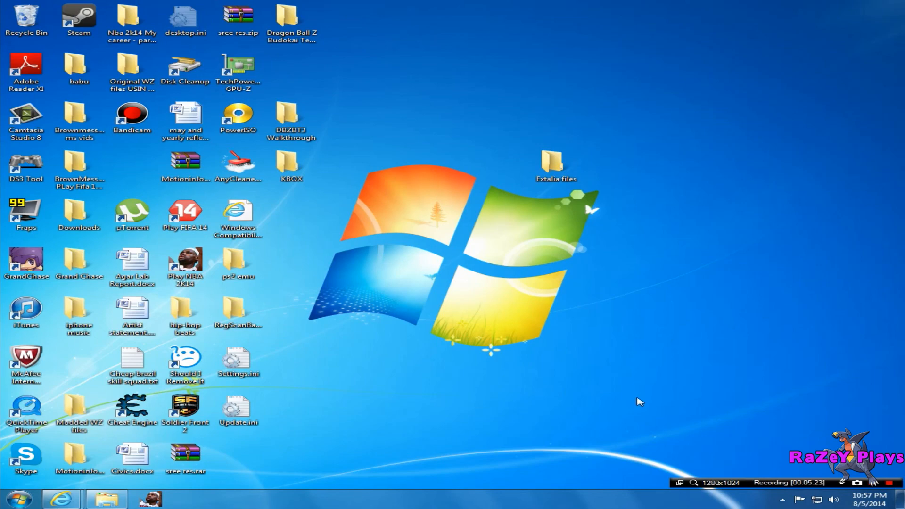